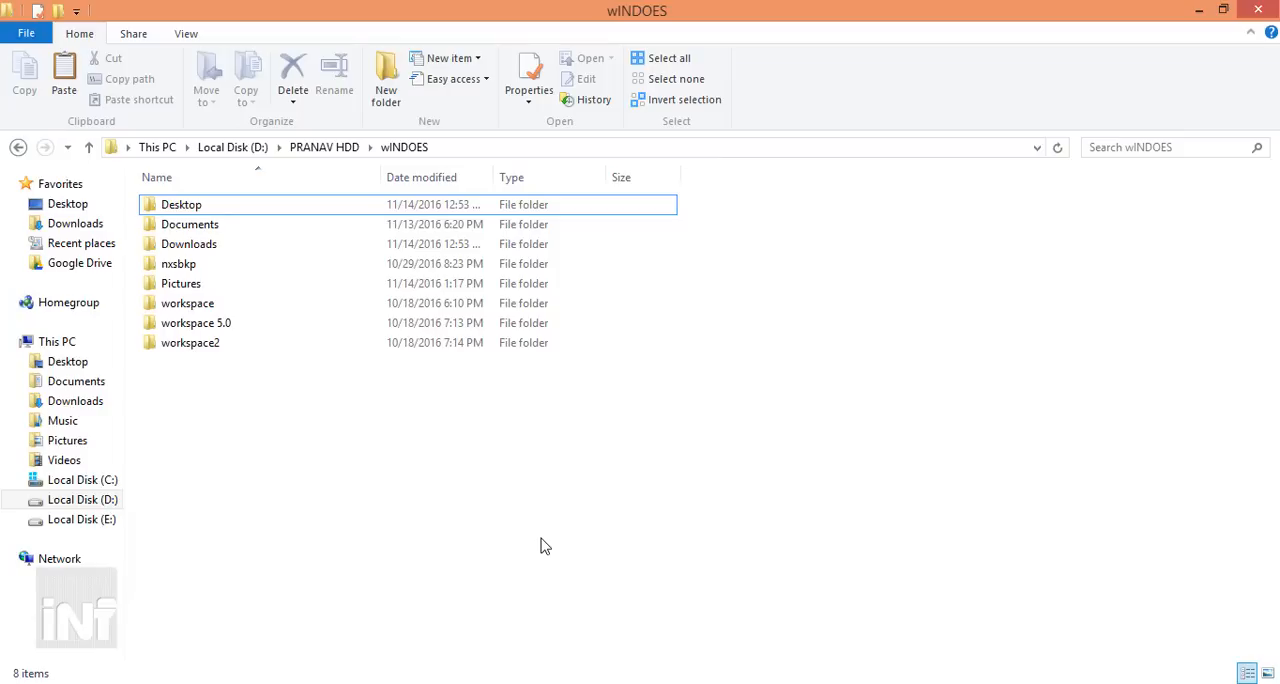
- Select workspace, workspace 5.0 and workspace2 and check their 1.11 GB combined size
click(186, 303)
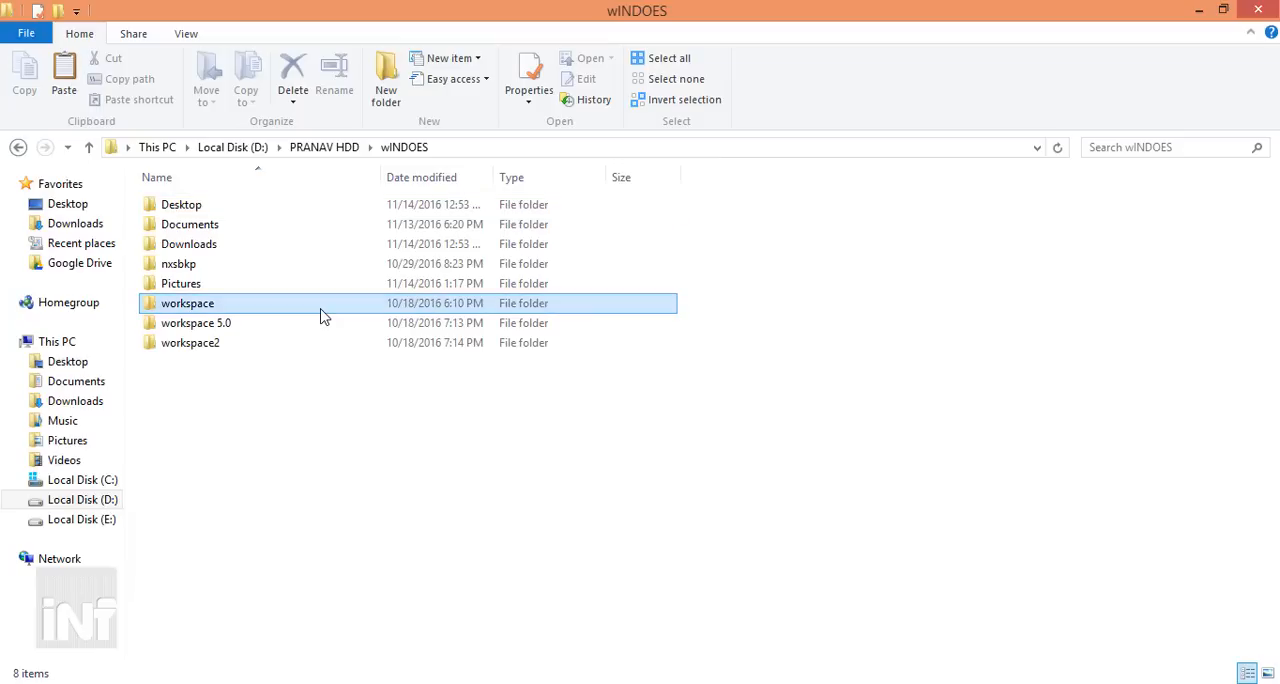
click(190, 342)
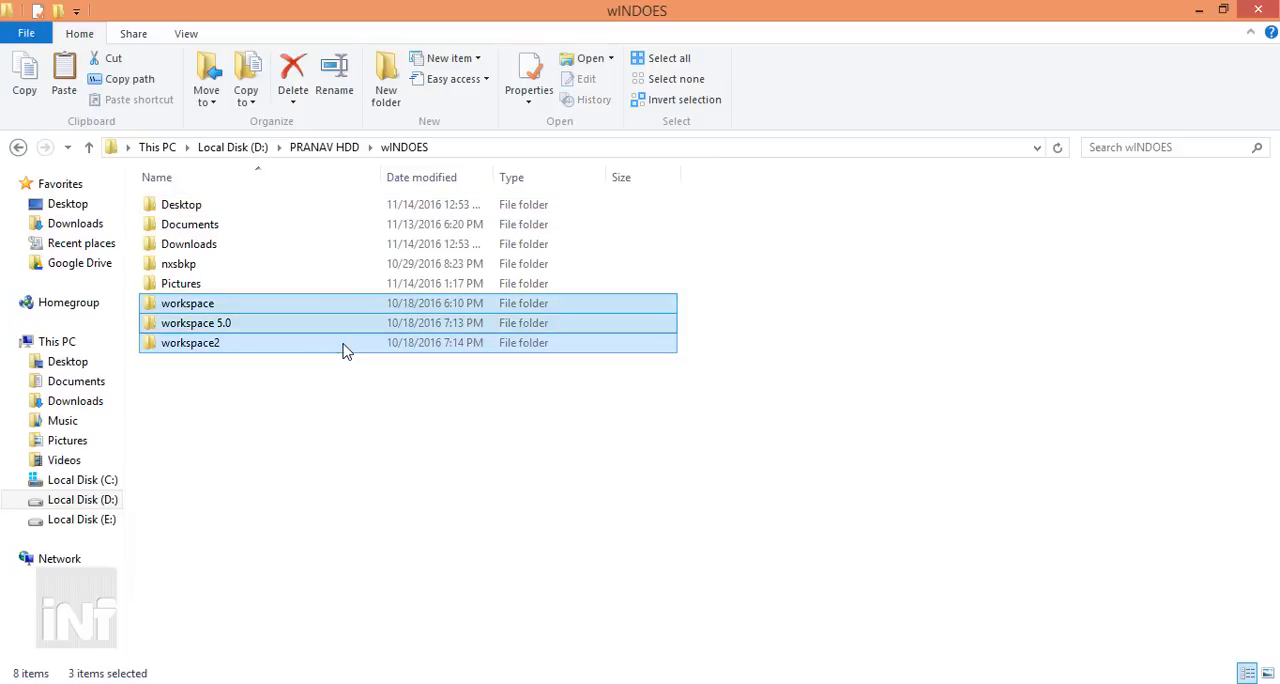
click(528, 75)
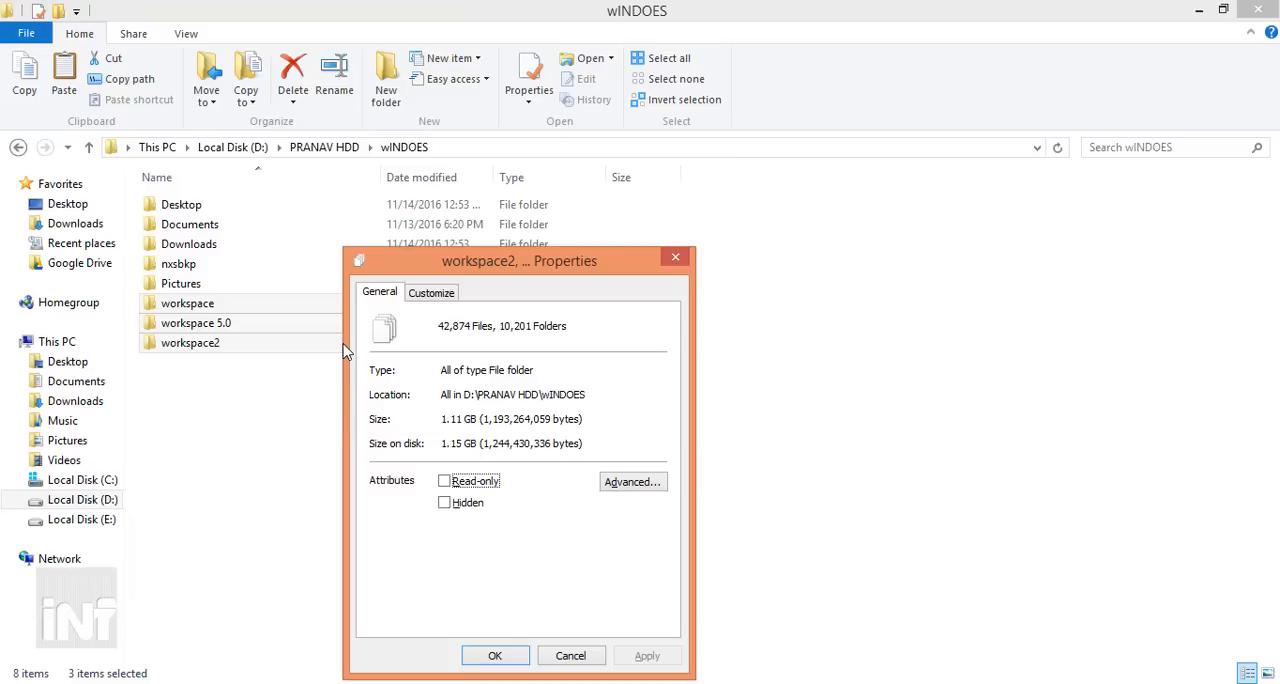
mouse_move(445, 340)
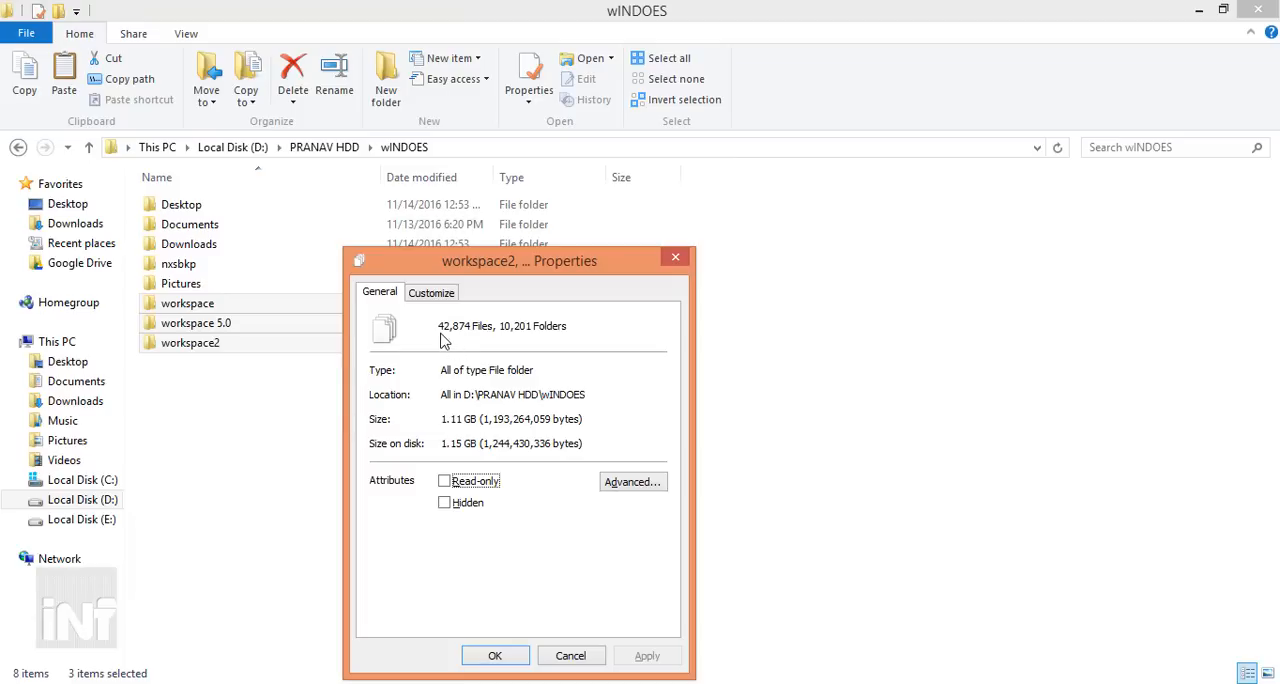
click(494, 655)
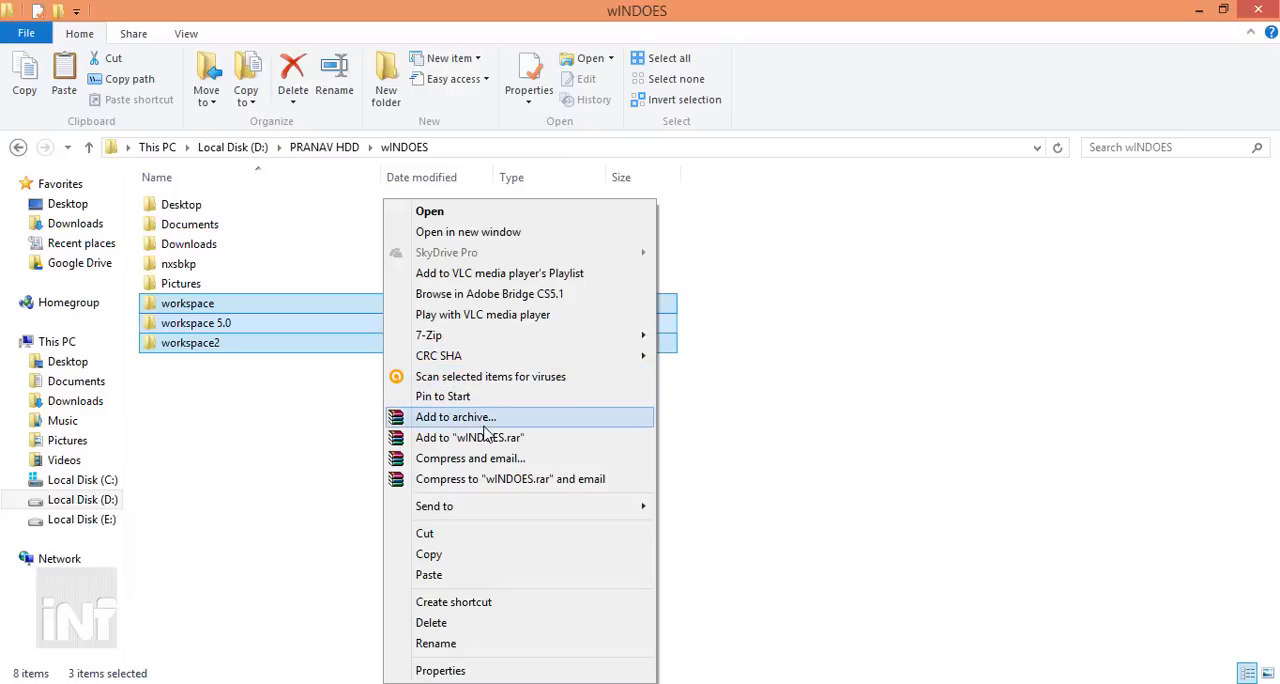
mouse_move(505, 421)
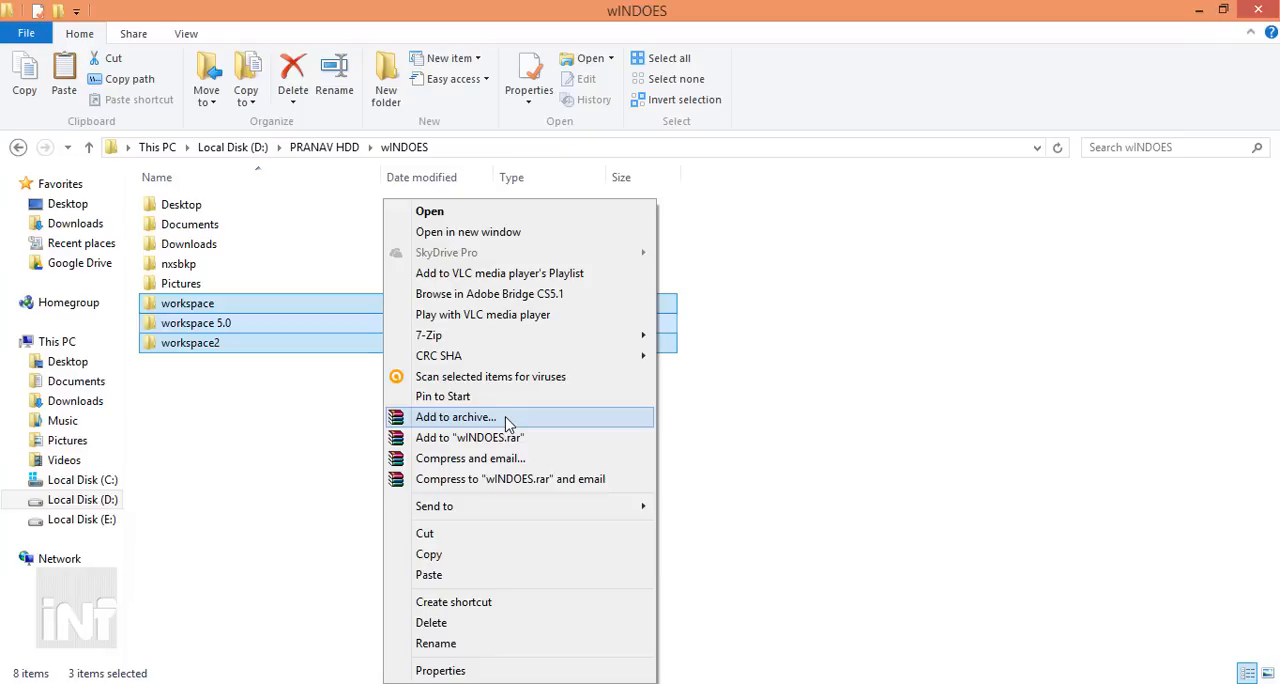
- Start a new archive of the three folders named Workspace_Compressed.rar
click(455, 417)
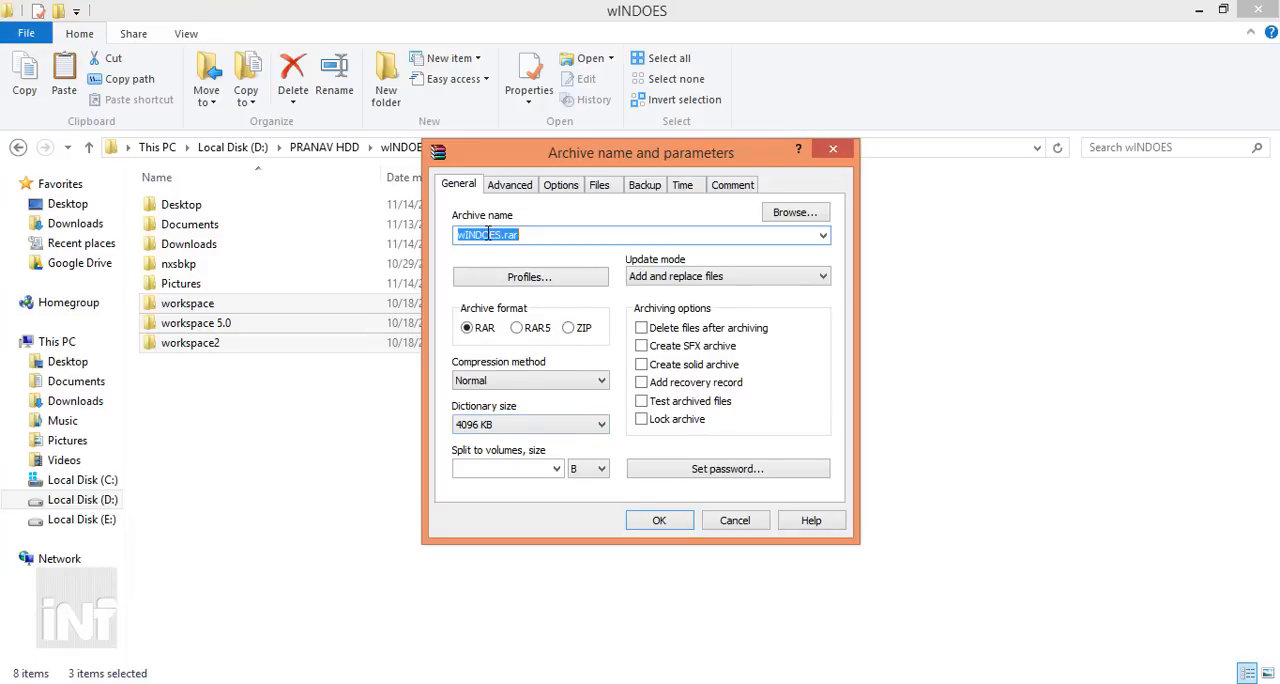
click(487, 234)
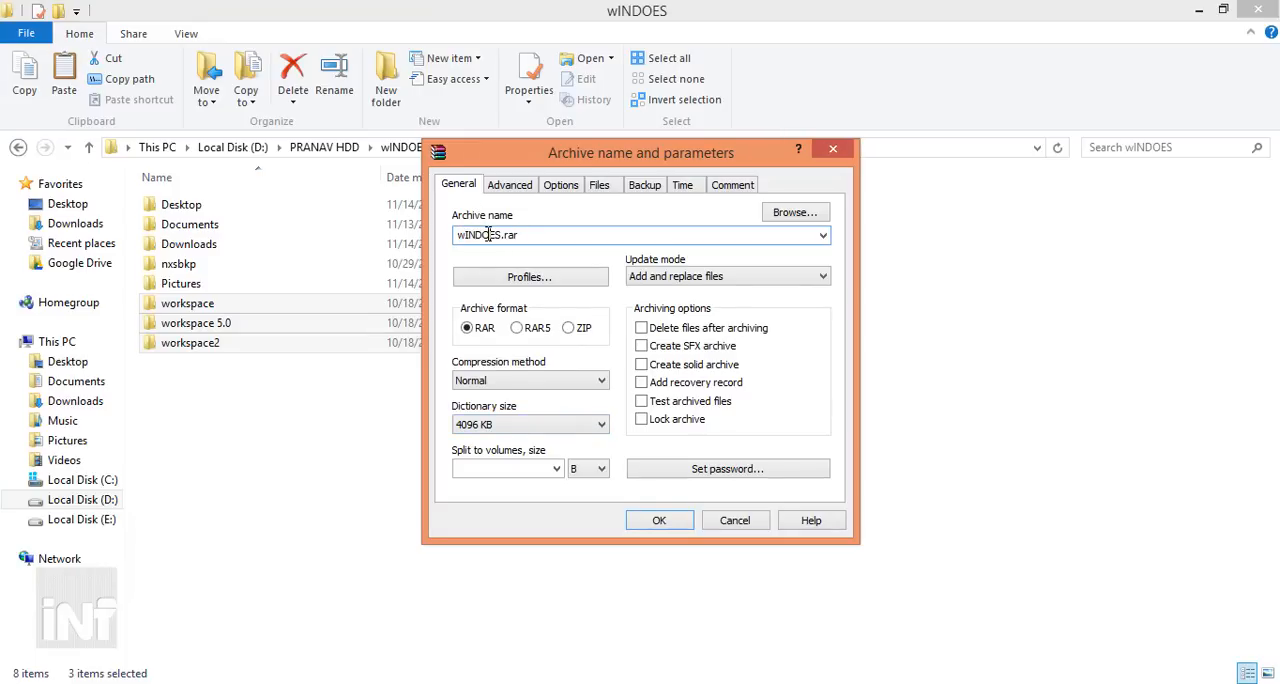
double_click(480, 235)
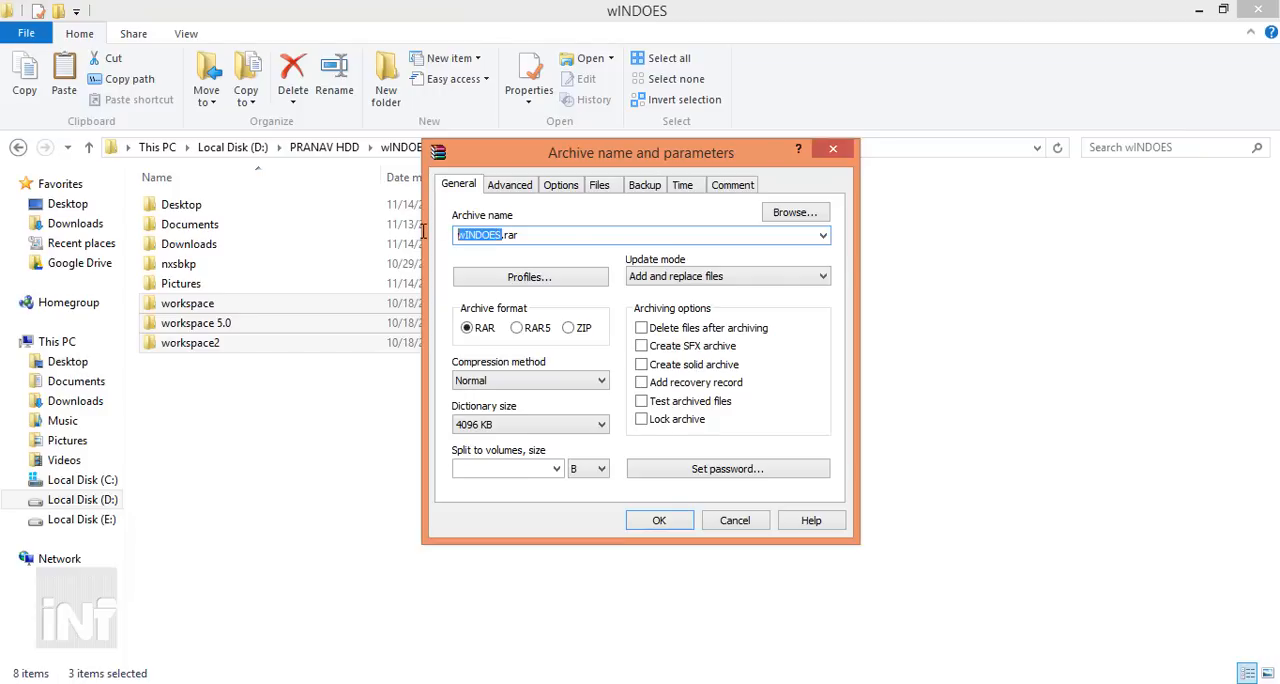
text(Windows_.rar)
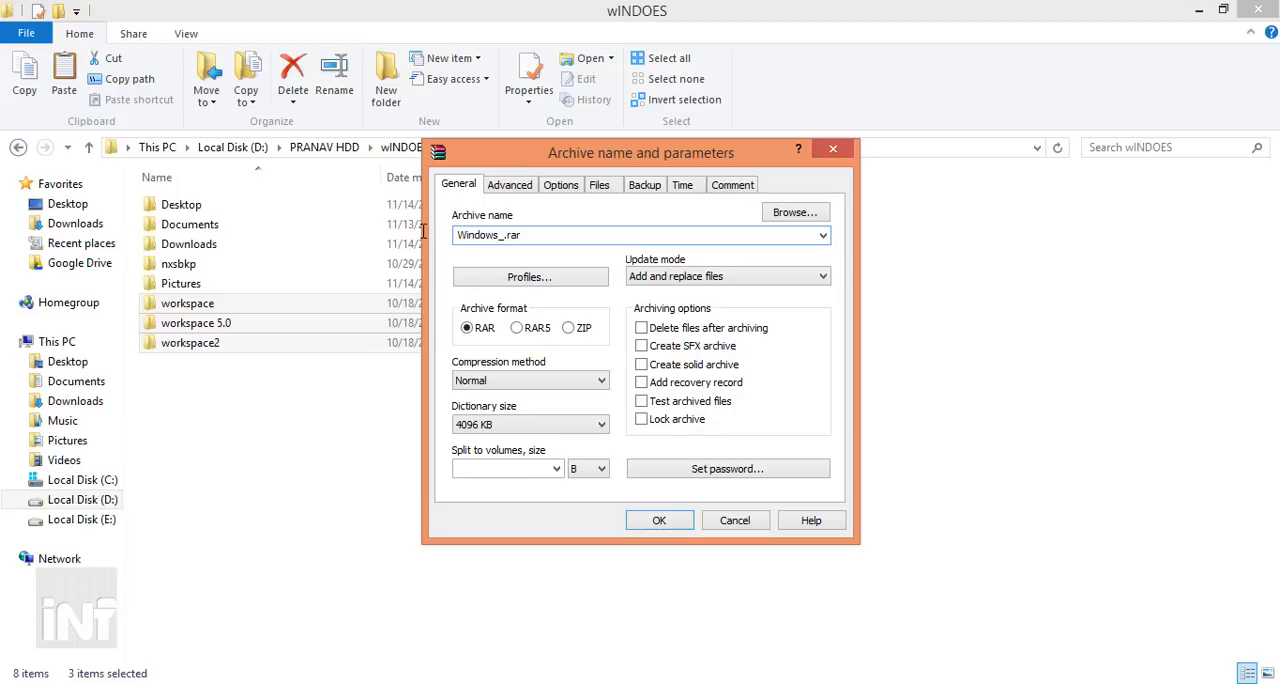
text(Compressed)
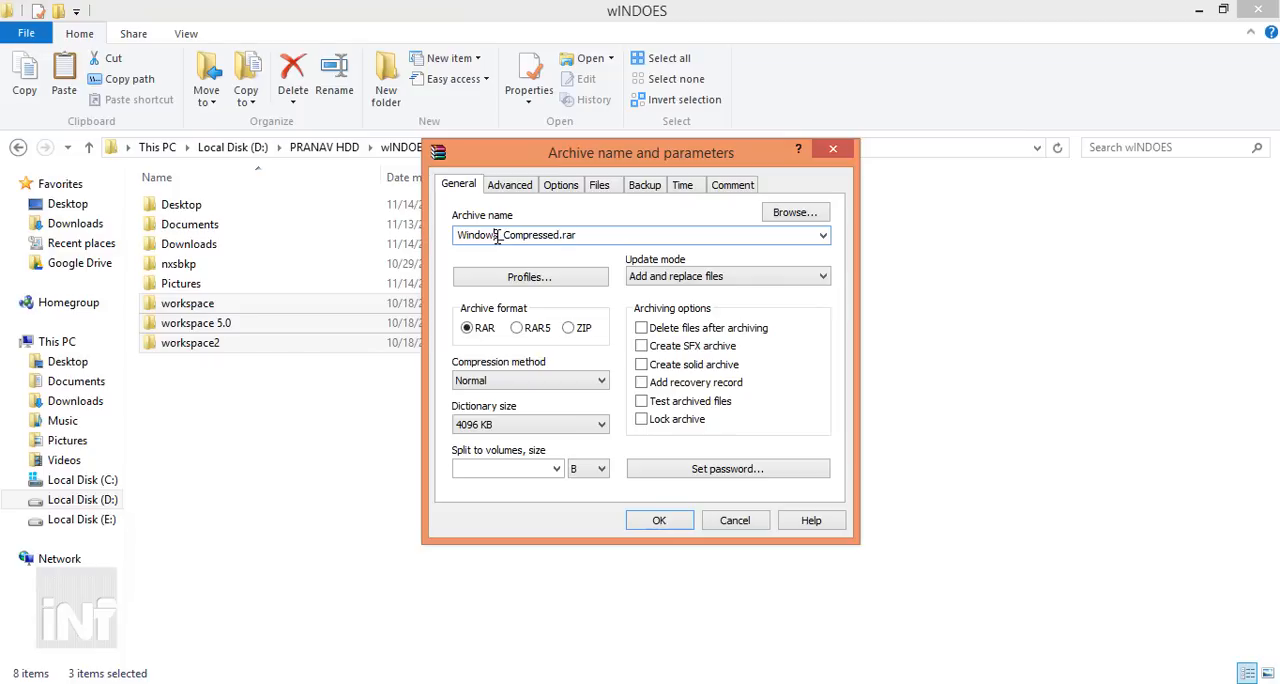
double_click(477, 234)
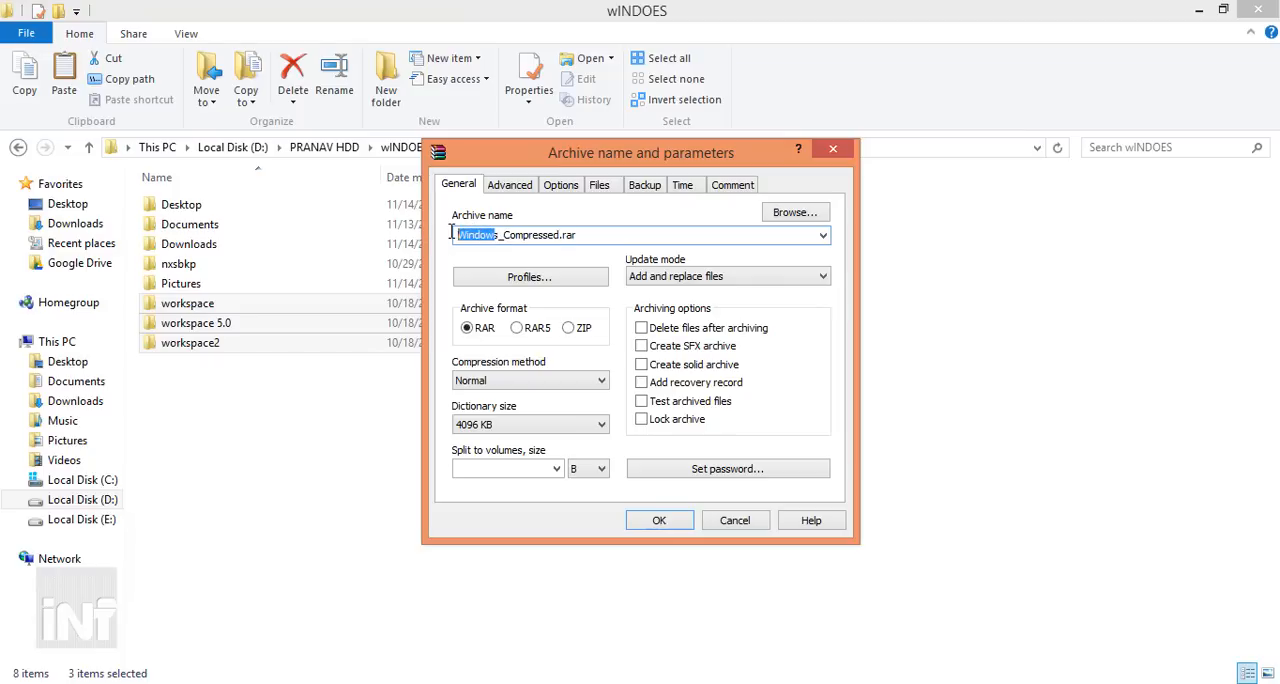
text(Worl)
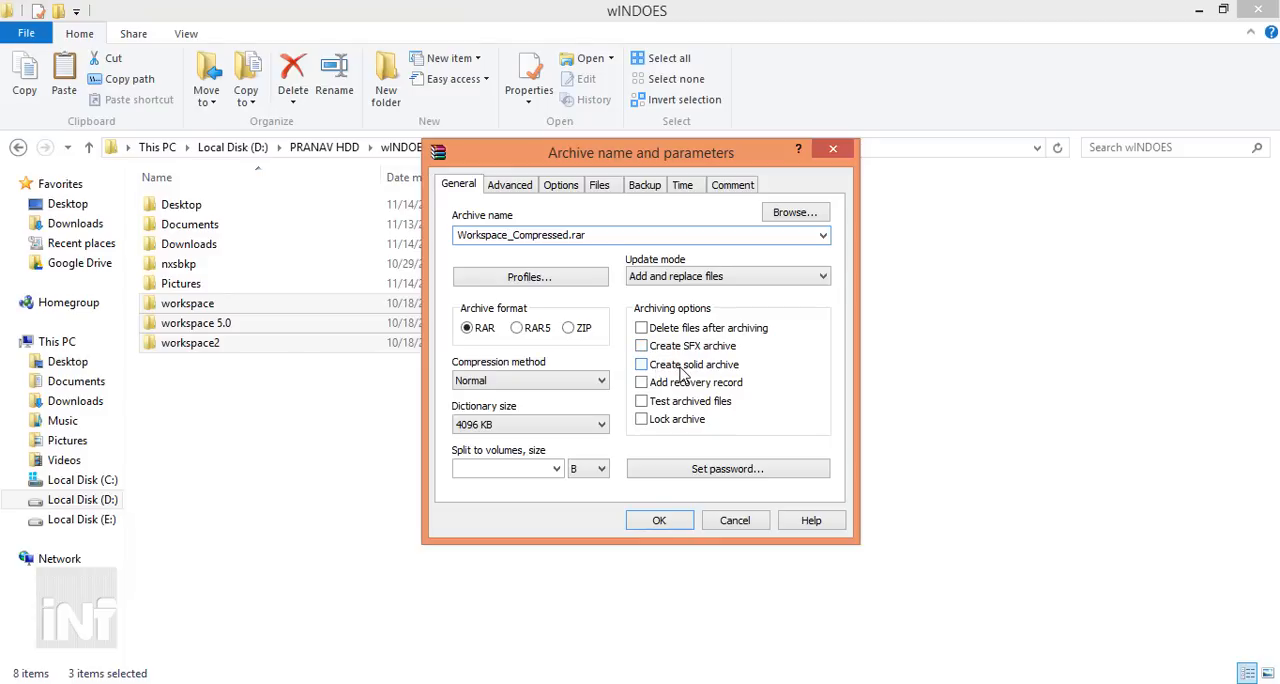
- Make the archive solid and set text compression to Auto in the advanced parameters
click(641, 364)
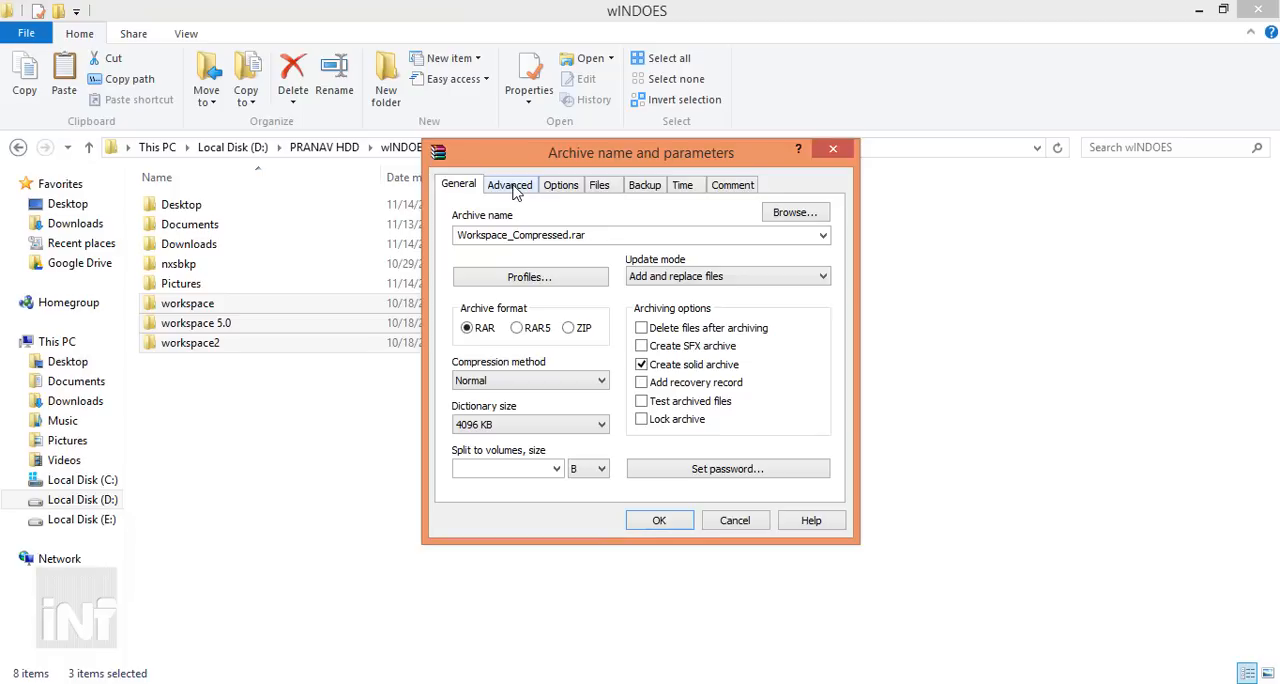
click(510, 184)
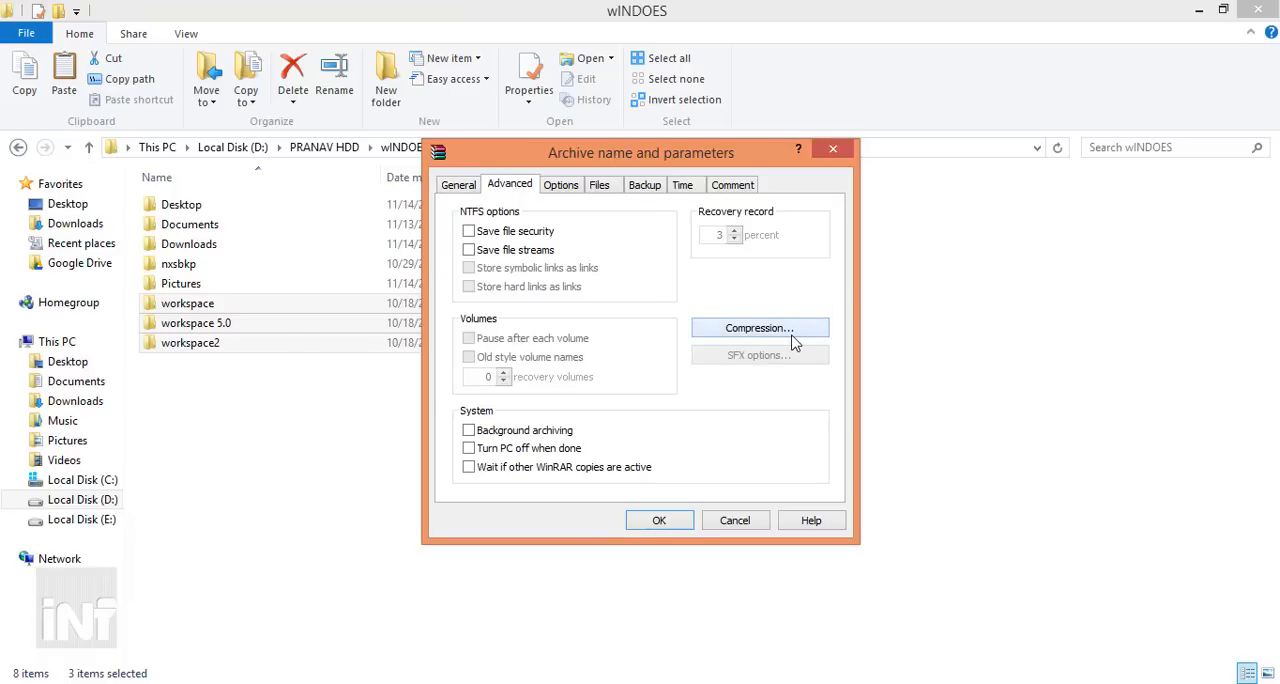
click(759, 328)
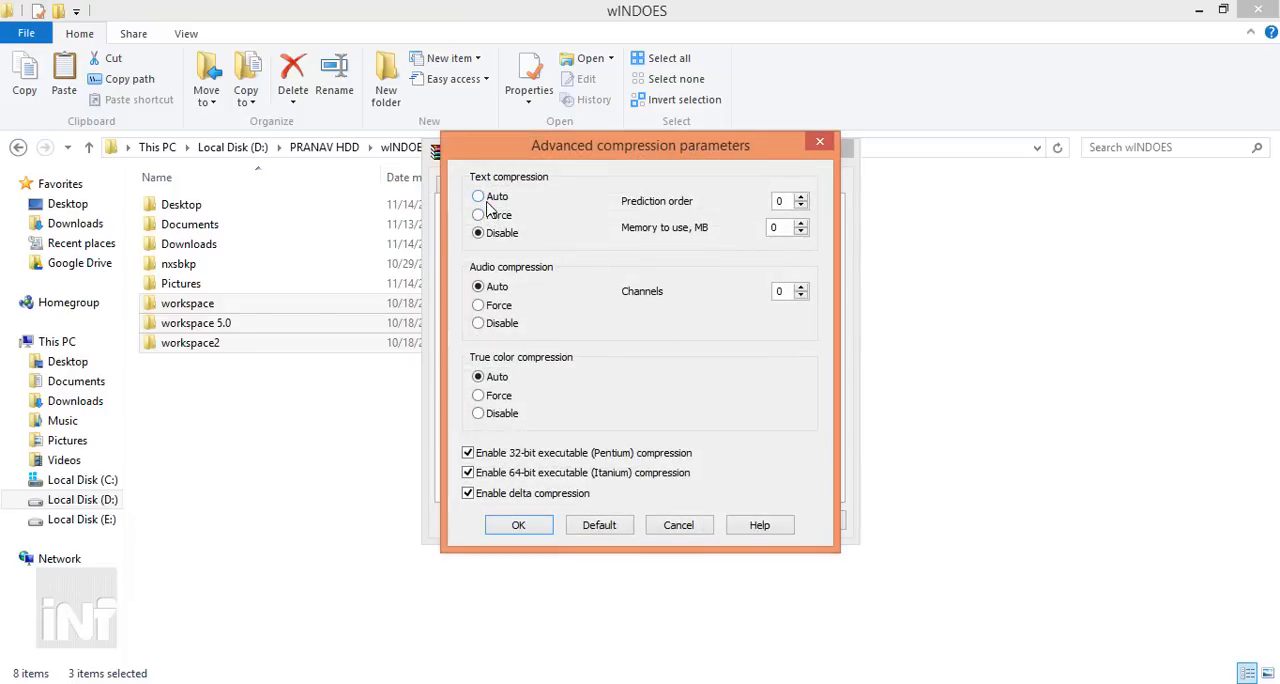
click(187, 303)
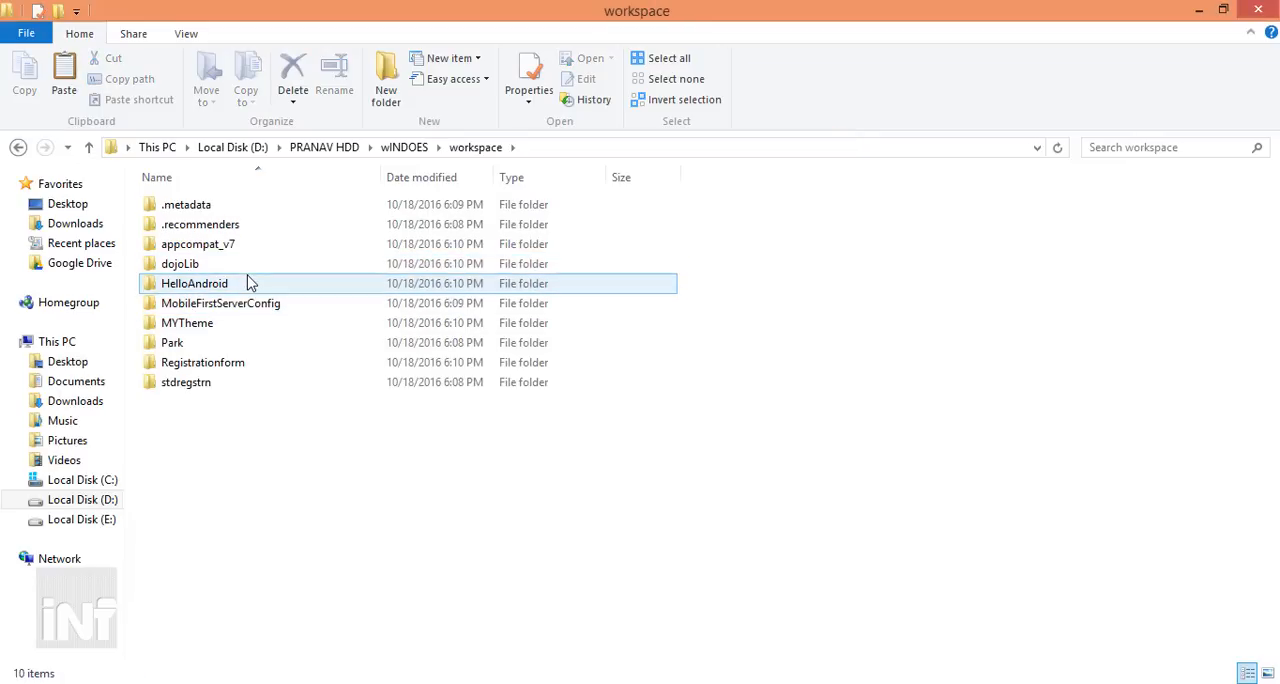
- Browse the HelloAndroid project and view its proguard-project file
double_click(194, 283)
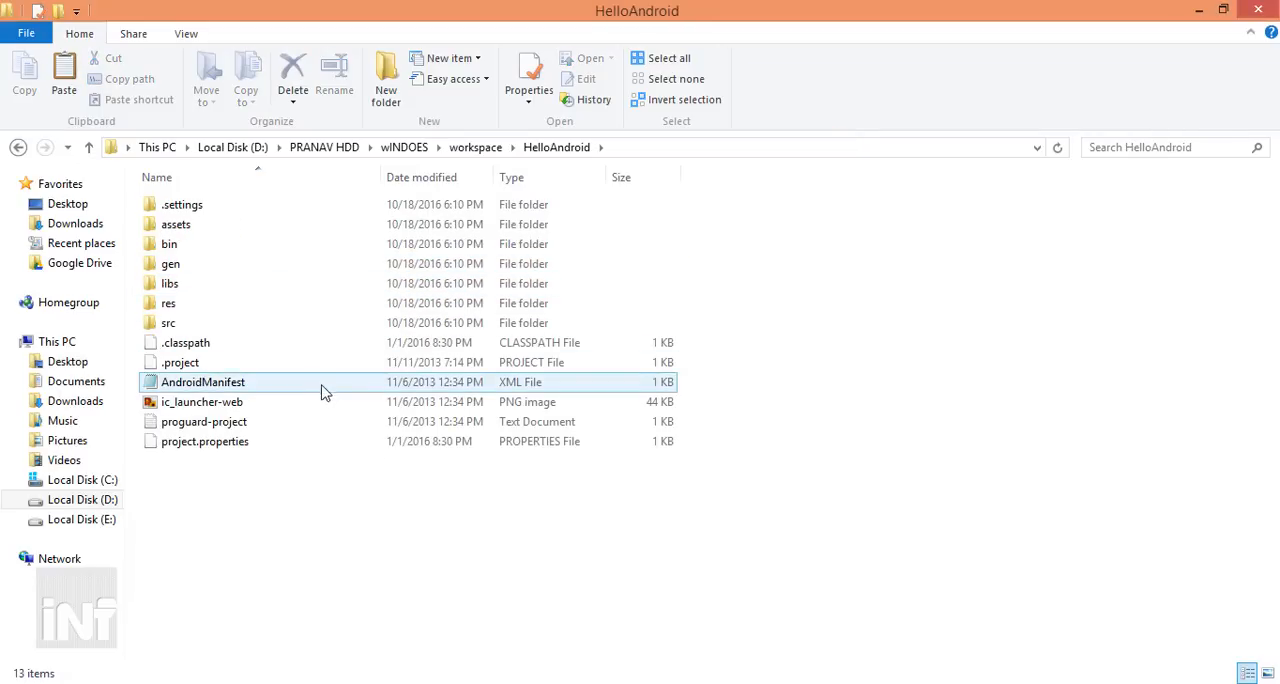
double_click(203, 421)
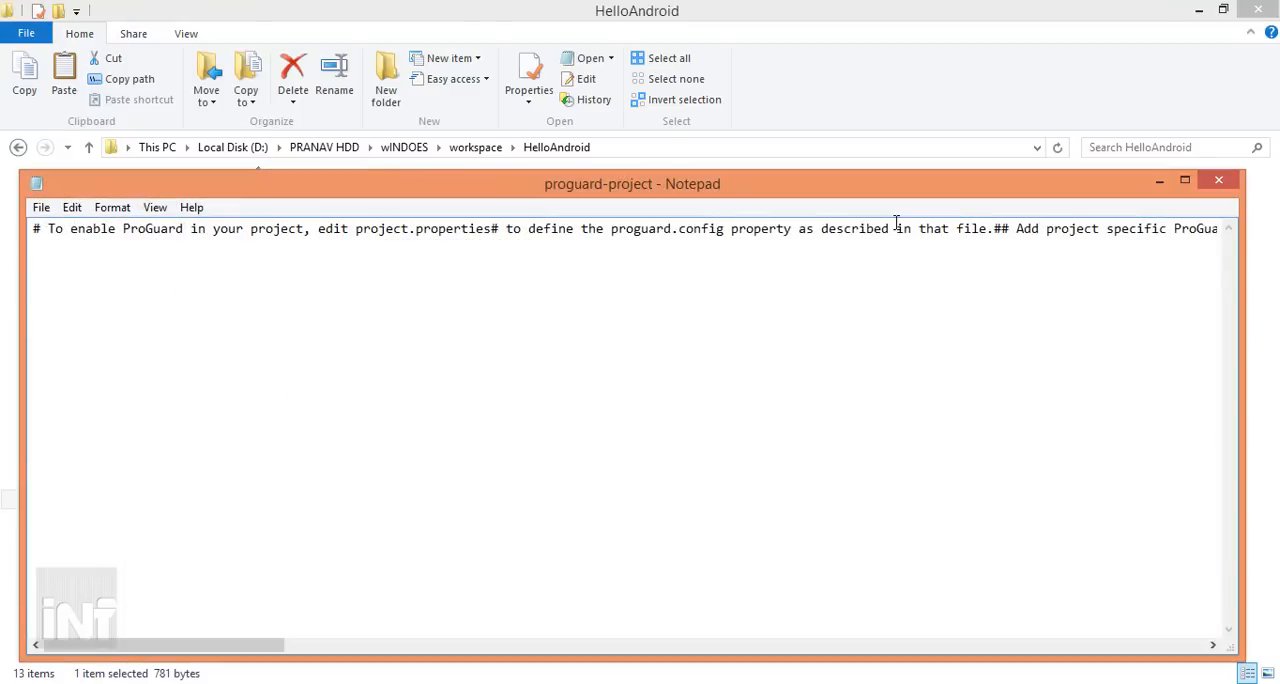
click(1218, 180)
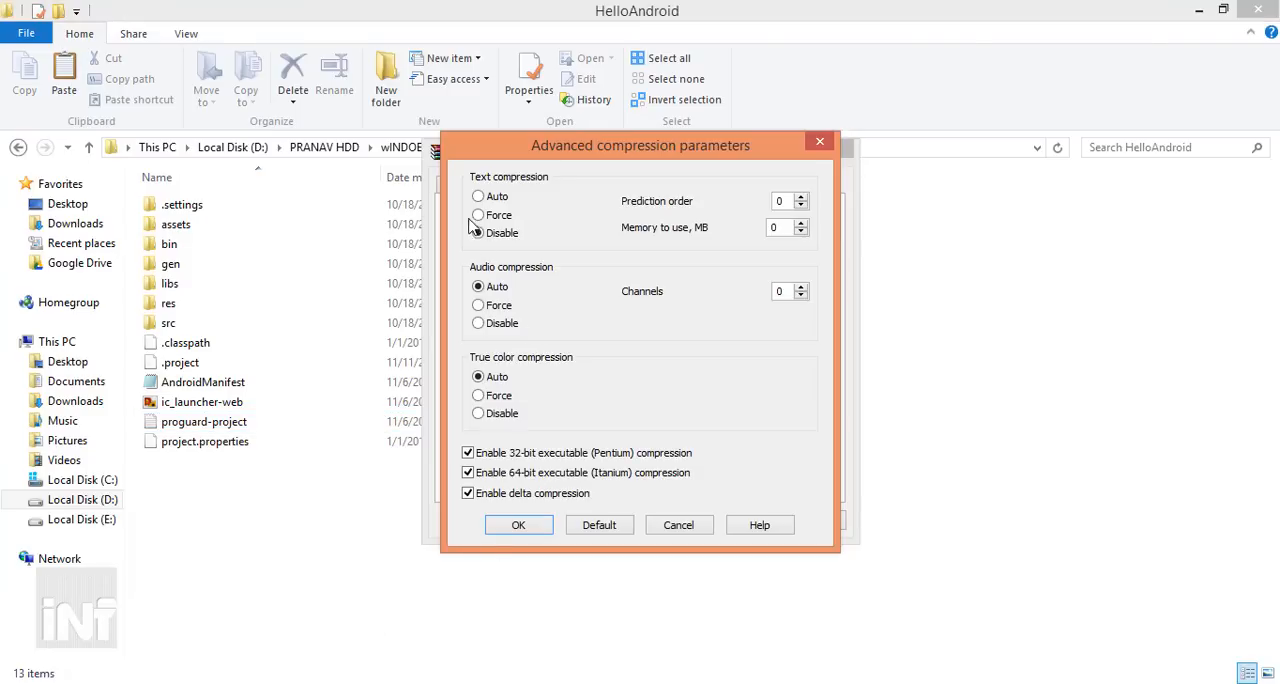
- Allow 128 MB of memory for text compression and apply the advanced settings
click(478, 196)
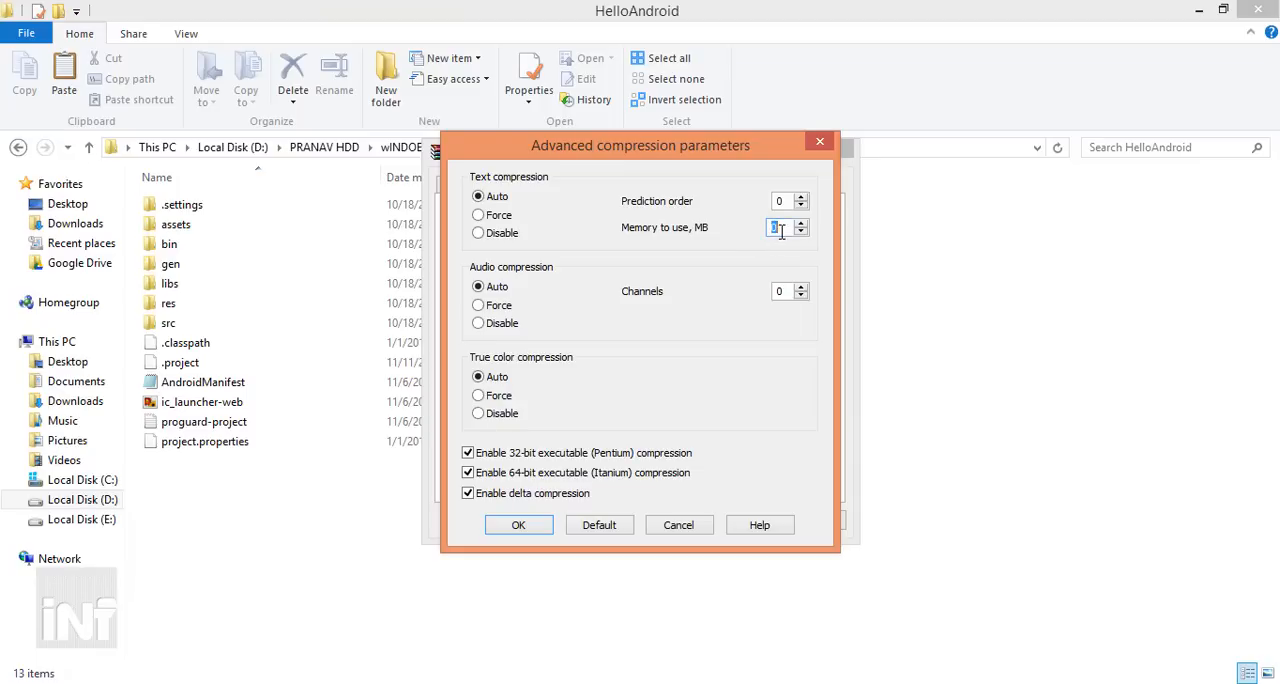
text(128)
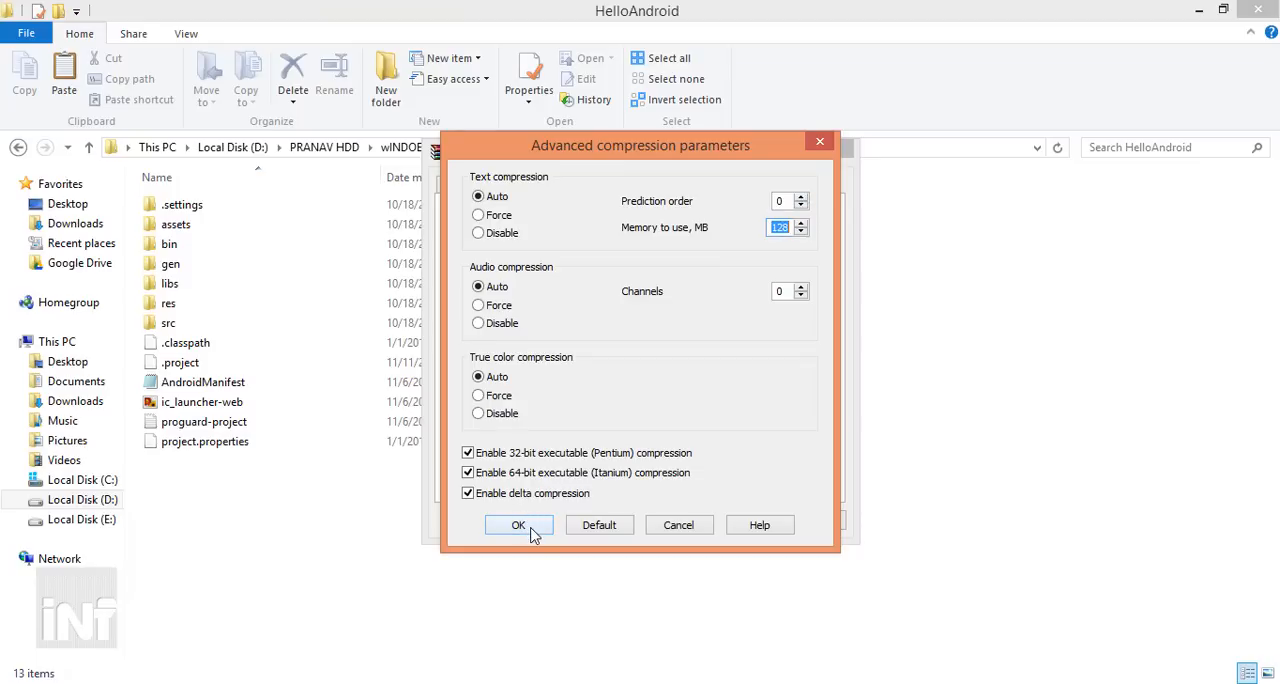
click(518, 525)
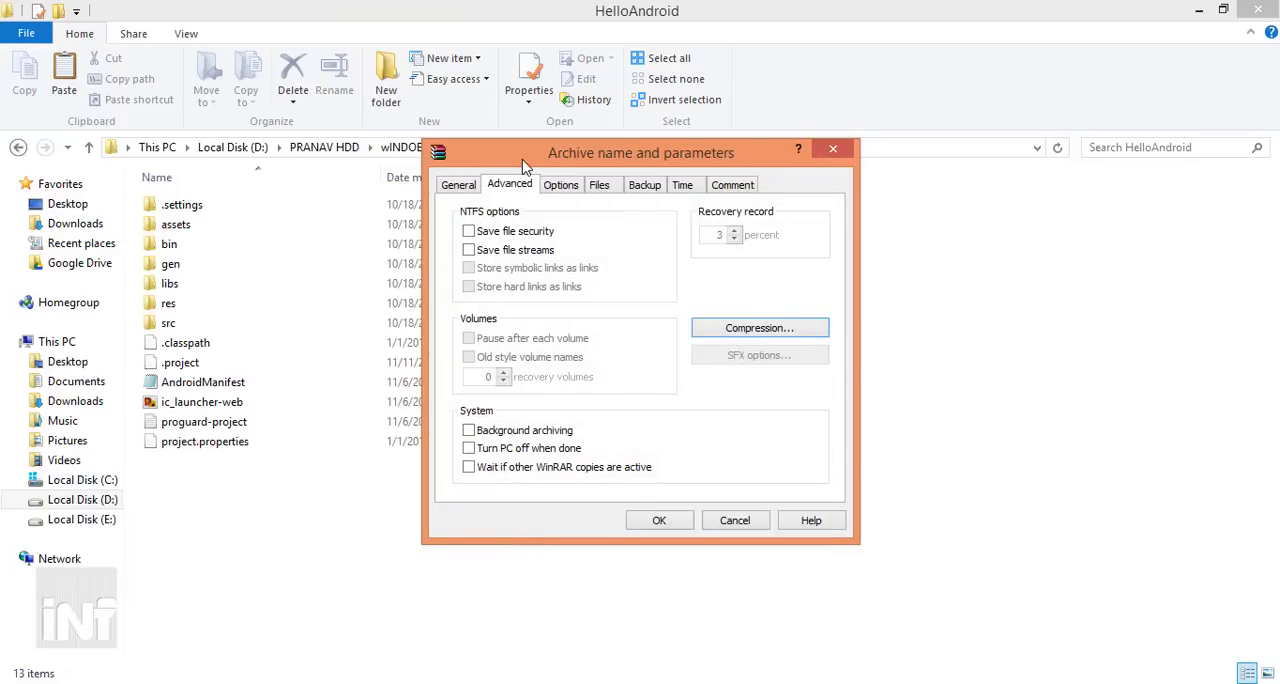
click(458, 184)
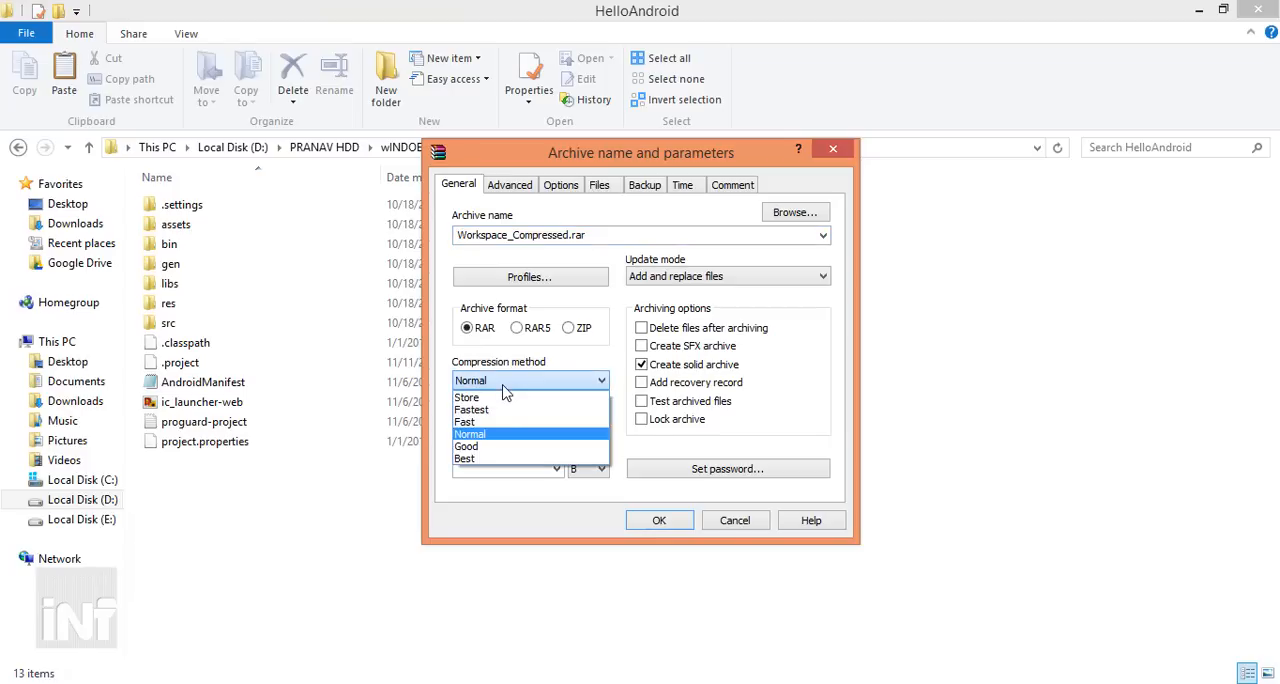
- Choose the Best compression method and build Workspace_Compressed.rar
click(465, 458)
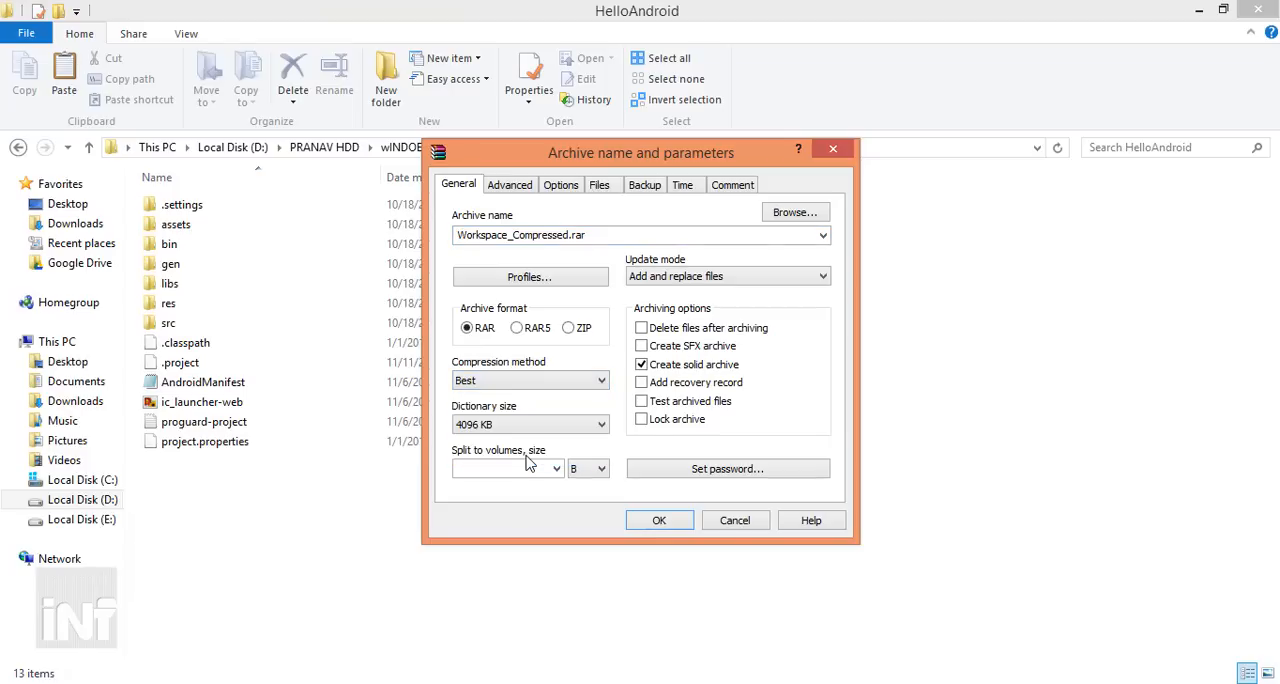
mouse_move(678, 252)
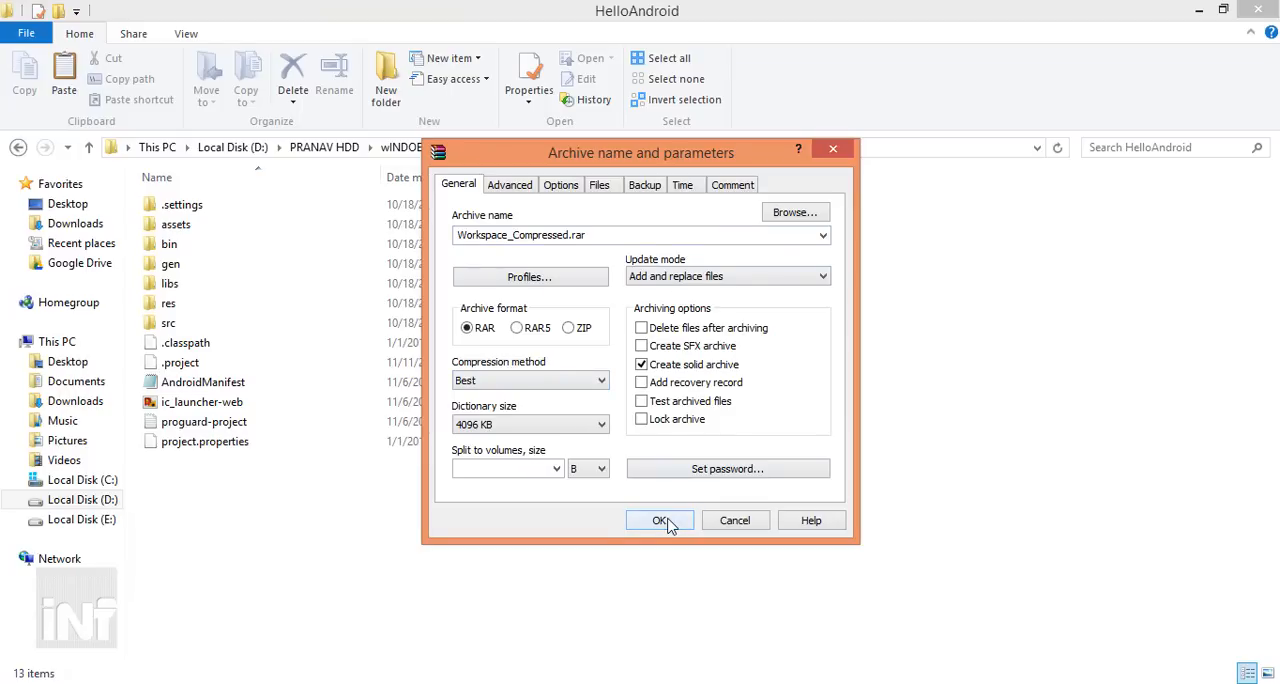
click(659, 520)
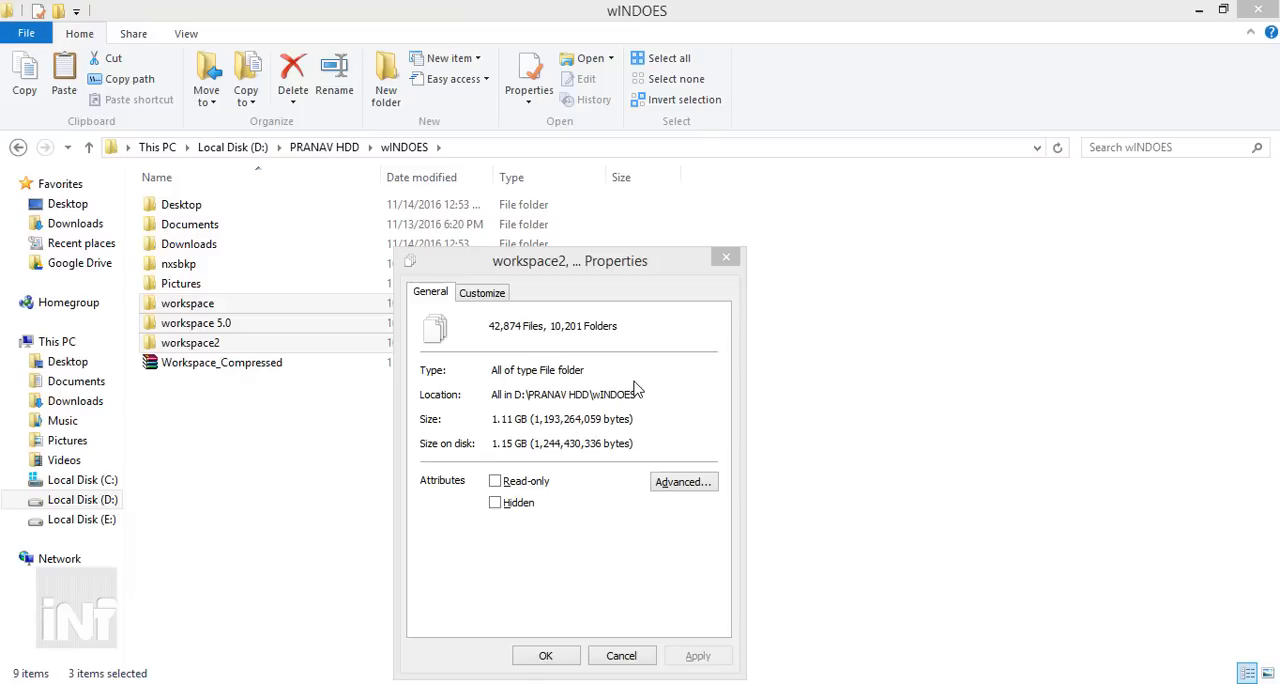
- Select Workspace_Compressed and read its 576,516 KB size
drag(568, 260, 946, 217)
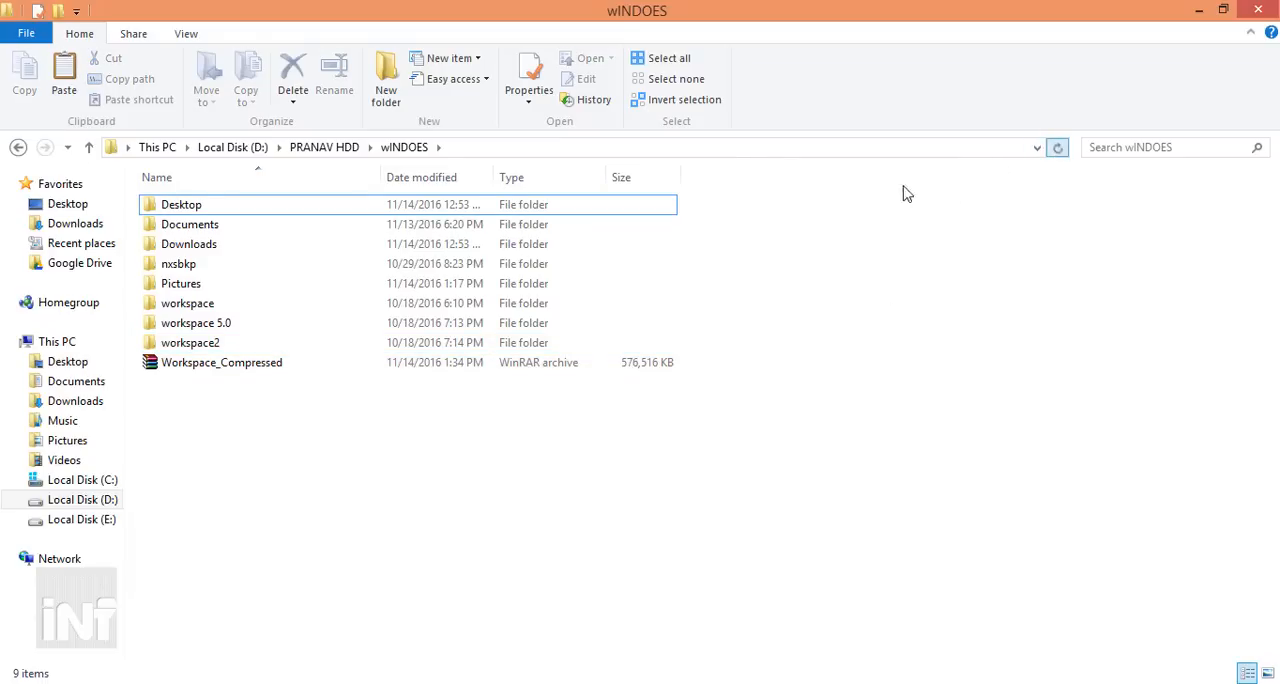
click(221, 362)
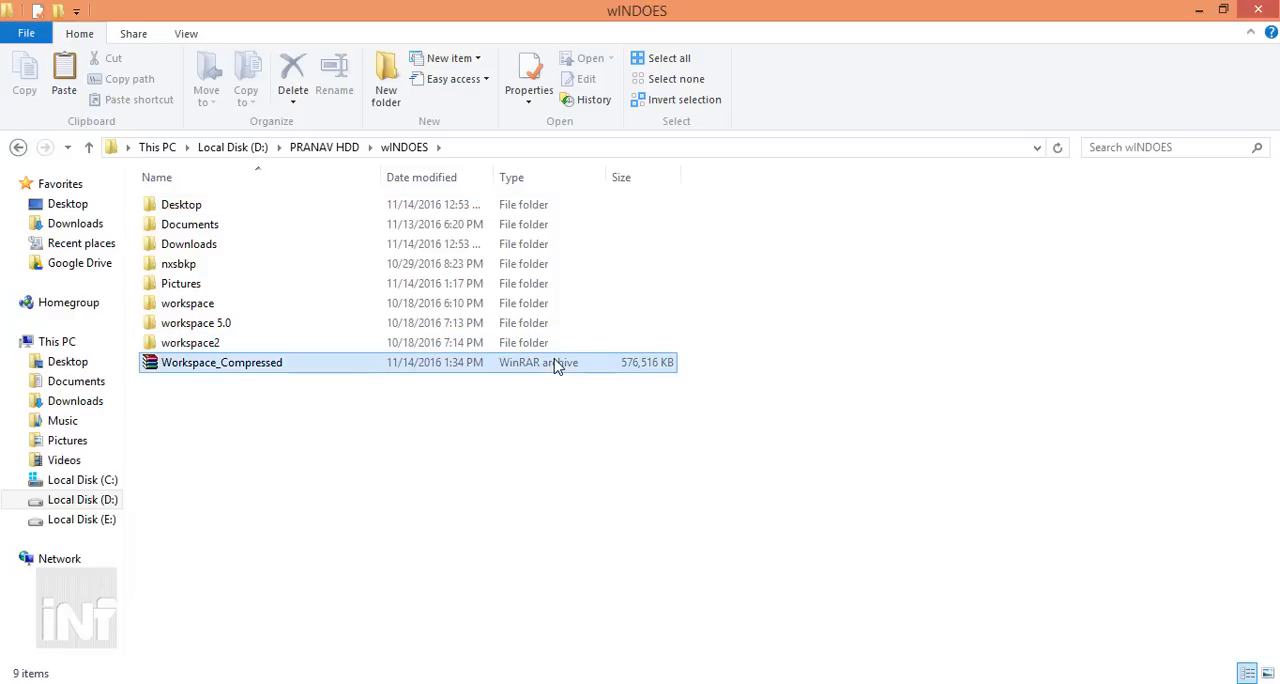
click(221, 362)
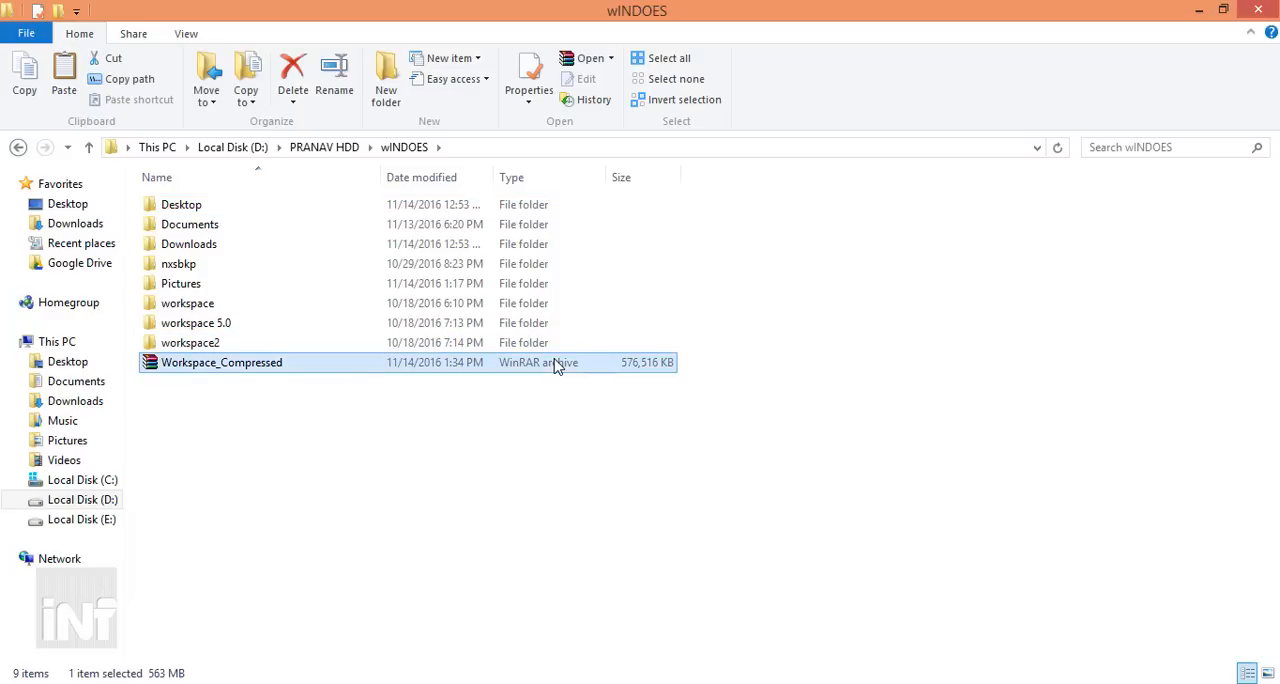
click(528, 75)
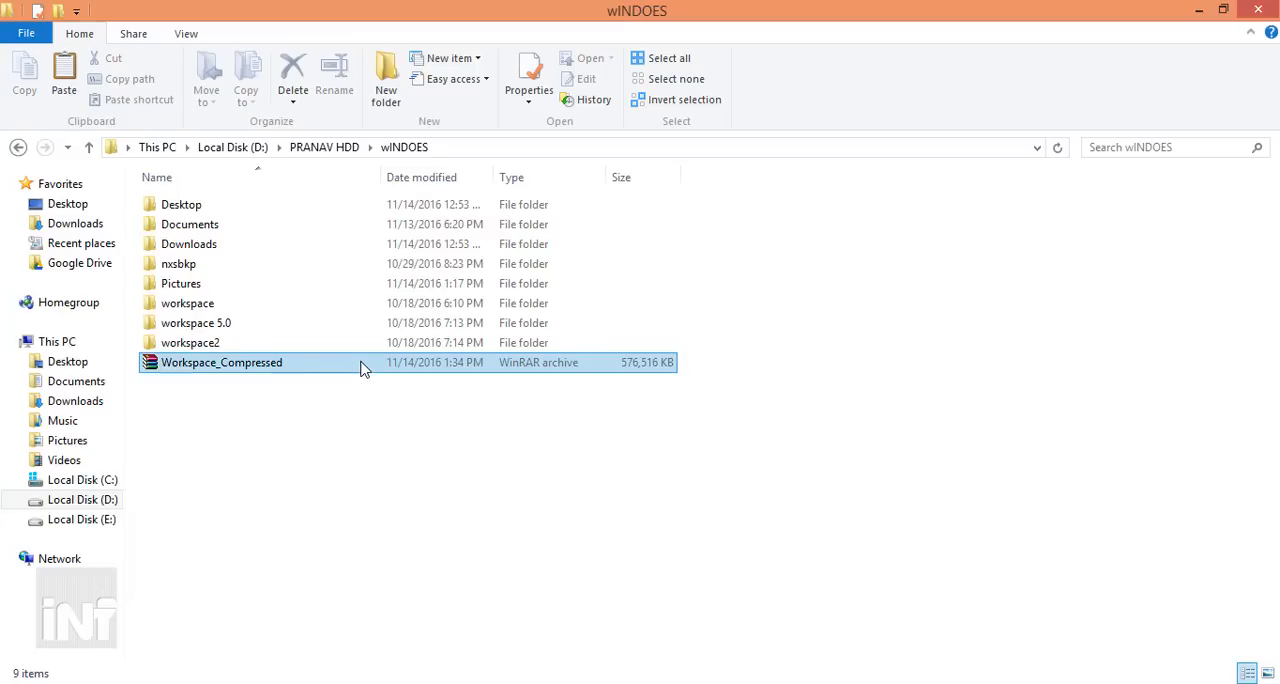
- Open the workspace folder in the archive and extract with Park selected to the suggested destination
double_click(221, 362)
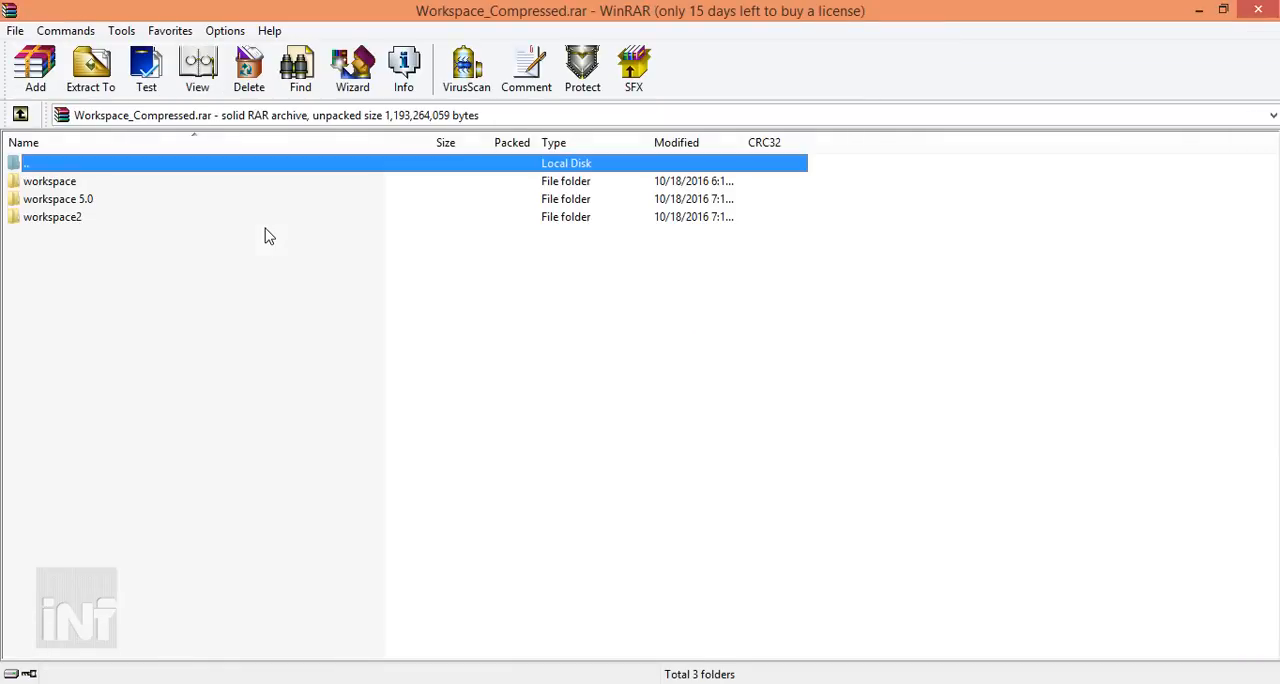
double_click(49, 181)
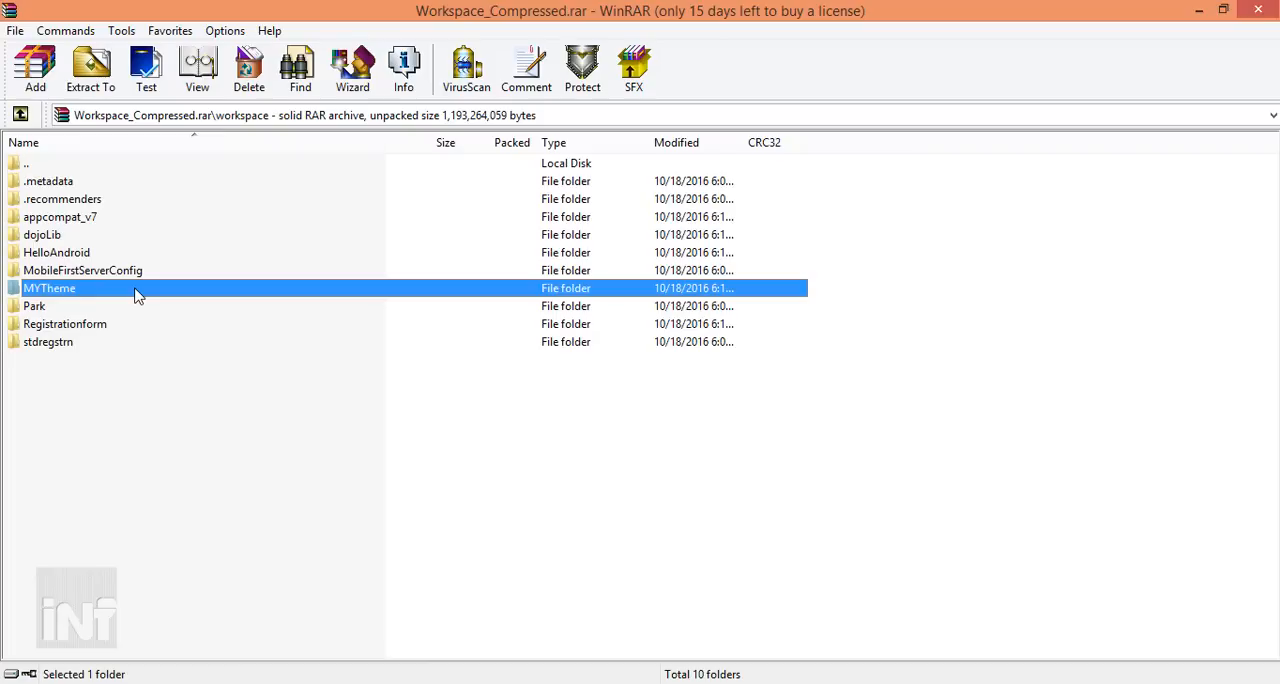
click(34, 306)
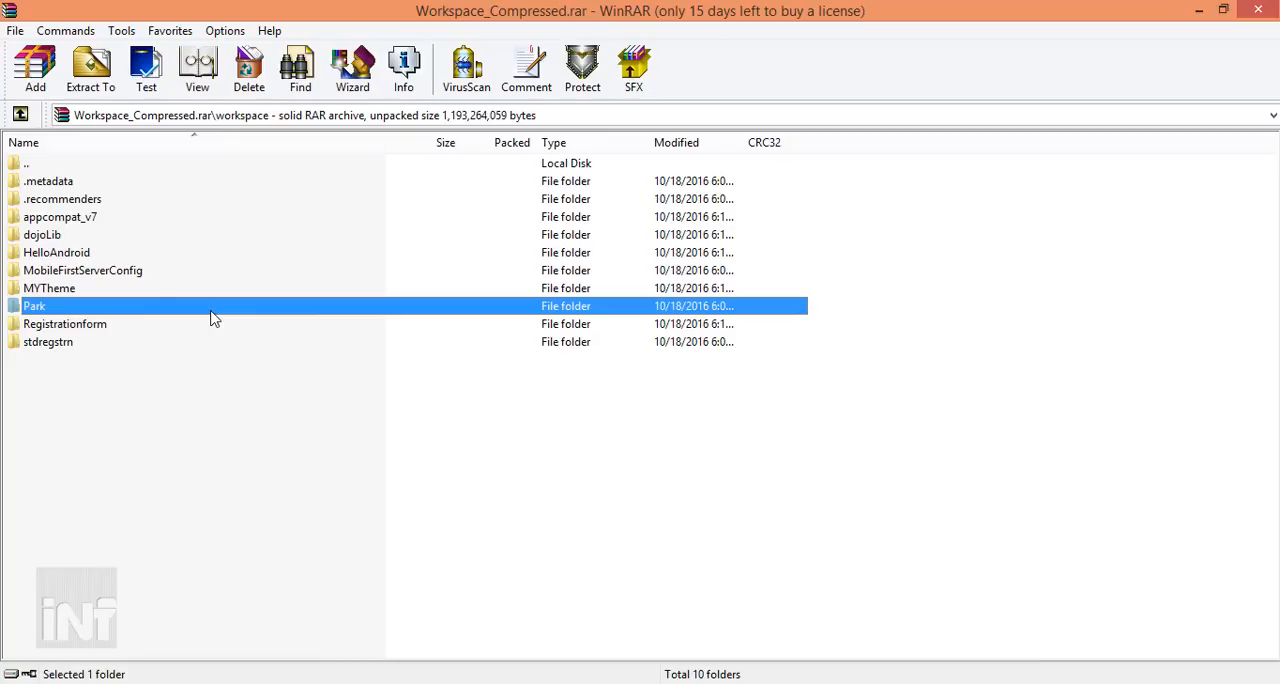
mouse_move(136, 285)
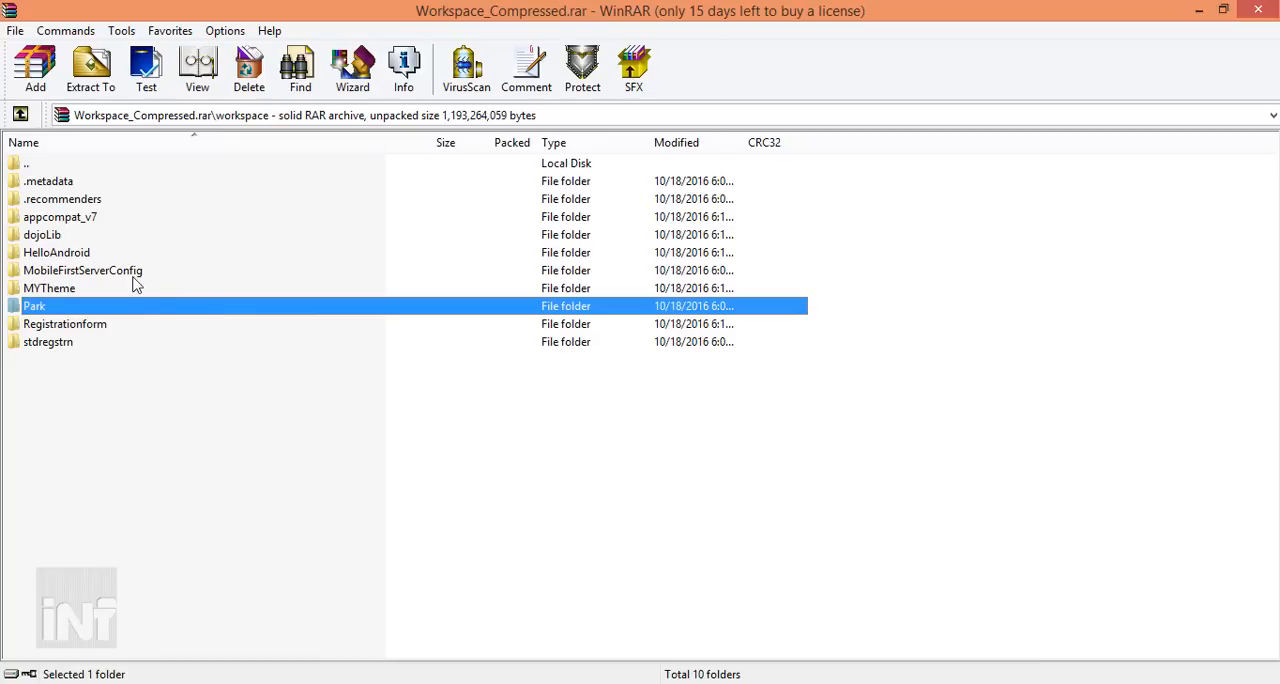
right_click(34, 306)
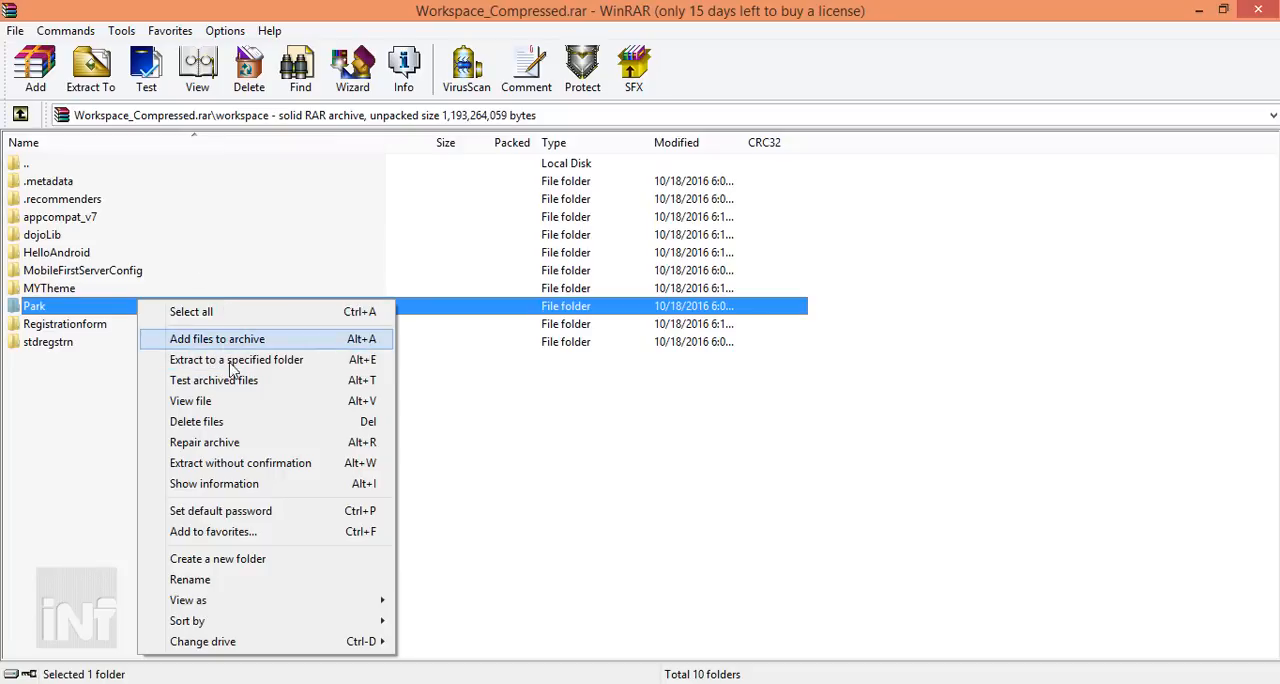
mouse_move(288, 484)
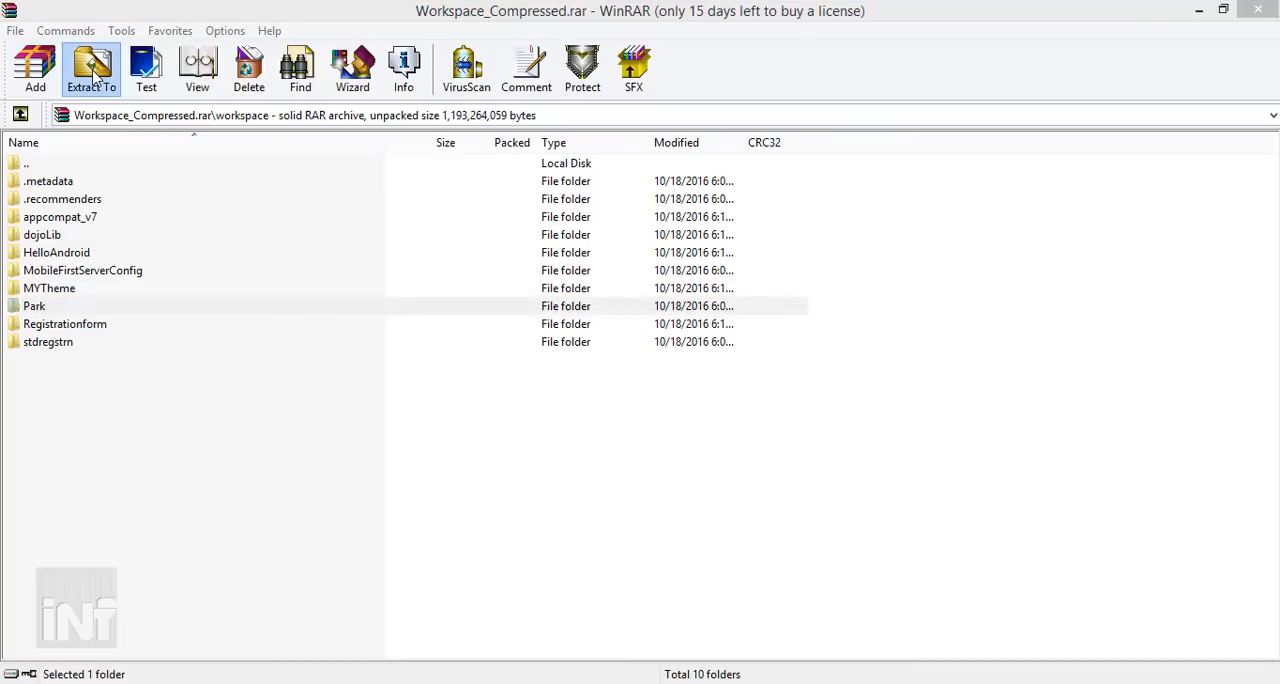
click(91, 68)
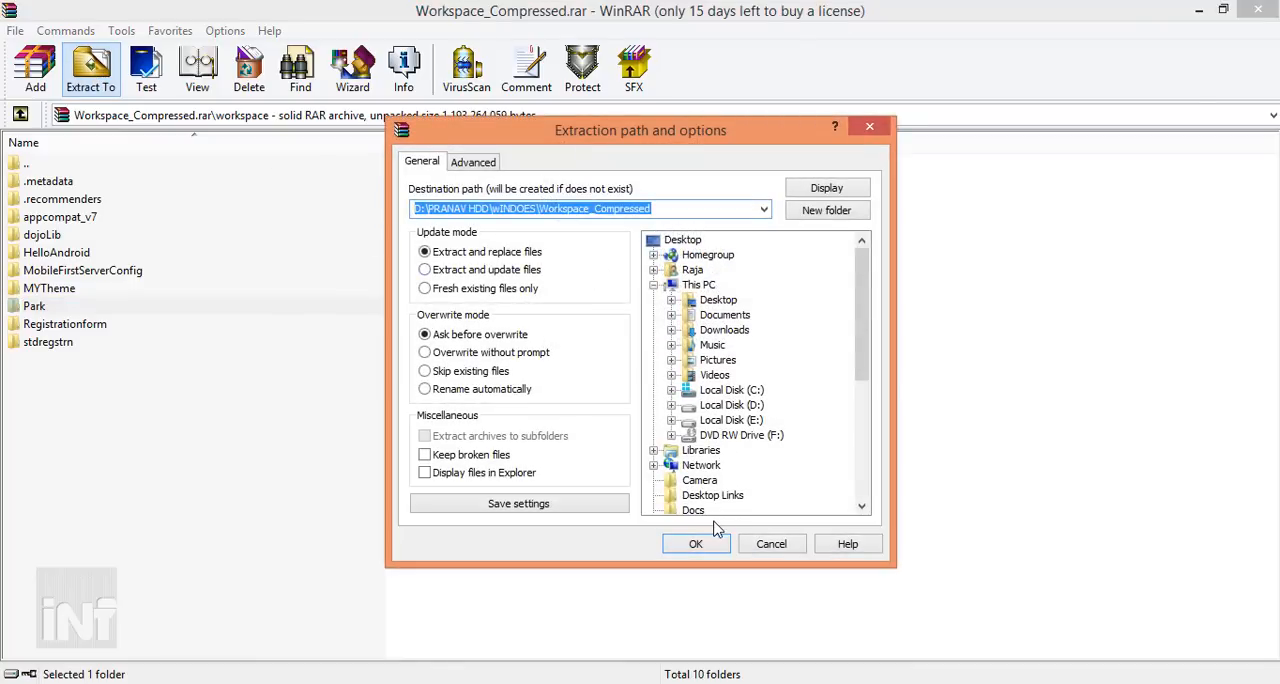
click(696, 543)
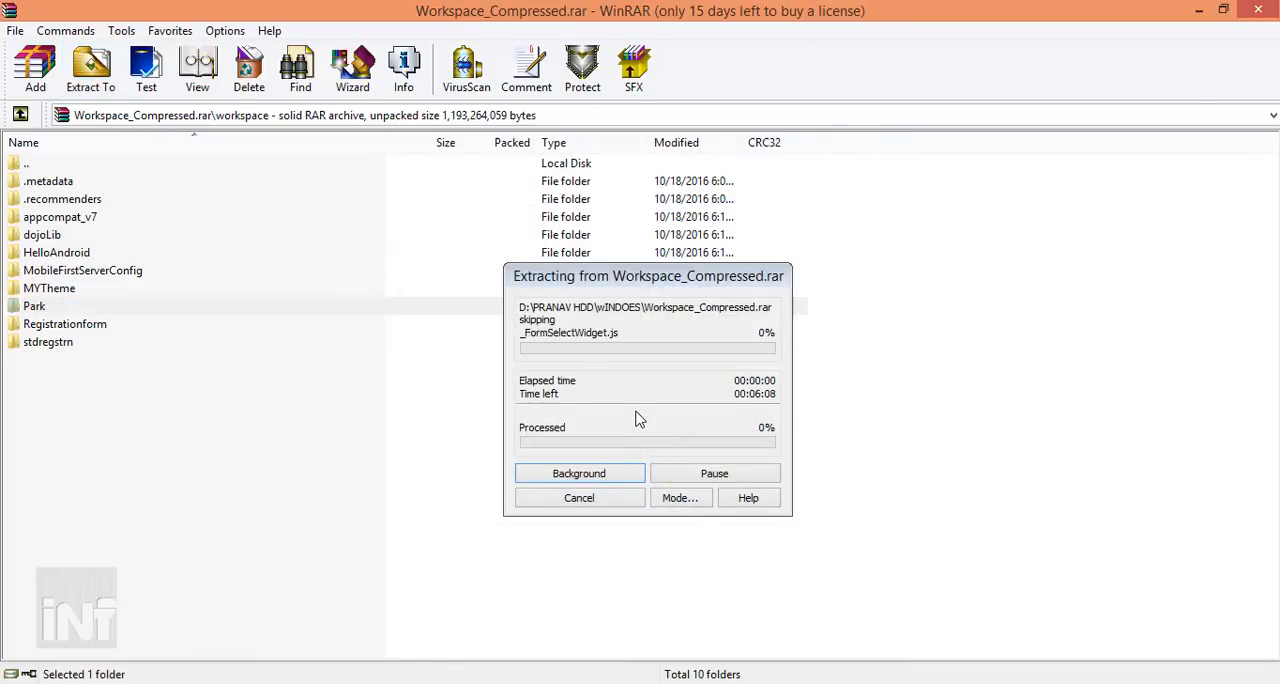